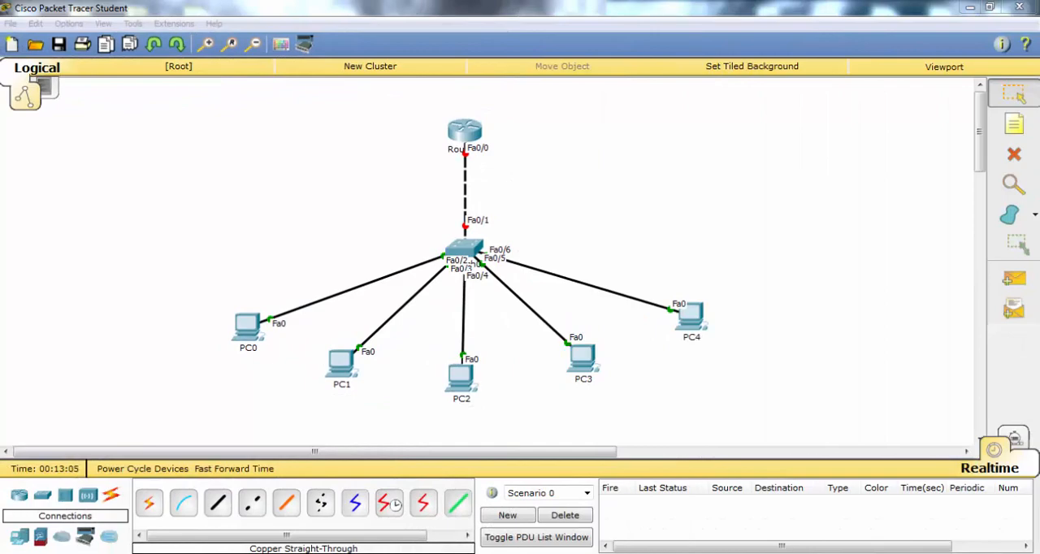
# Switch PC0's IP configuration to obtain its address automatically via DHCP
pyautogui.doubleClick(248, 325)
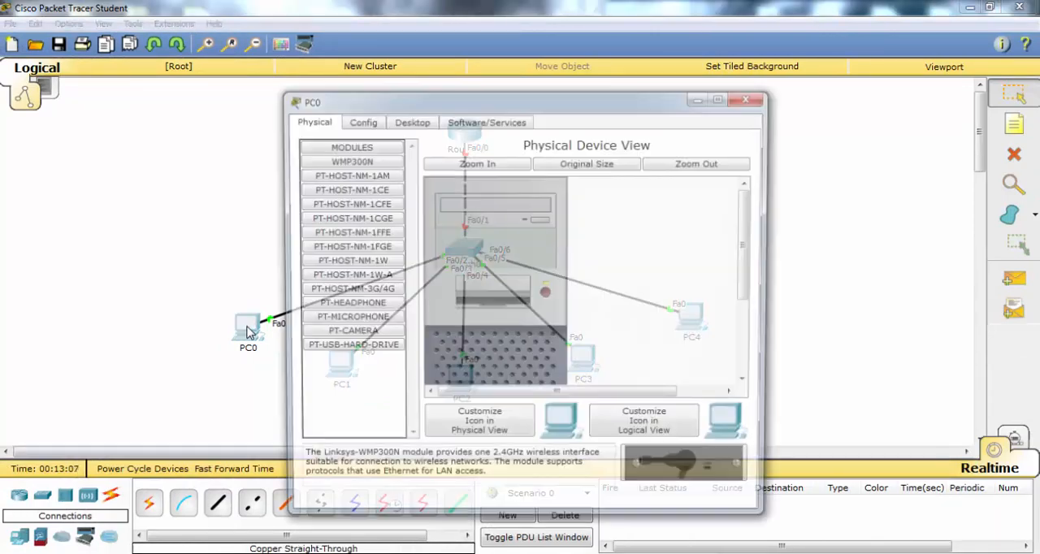
pyautogui.click(412, 122)
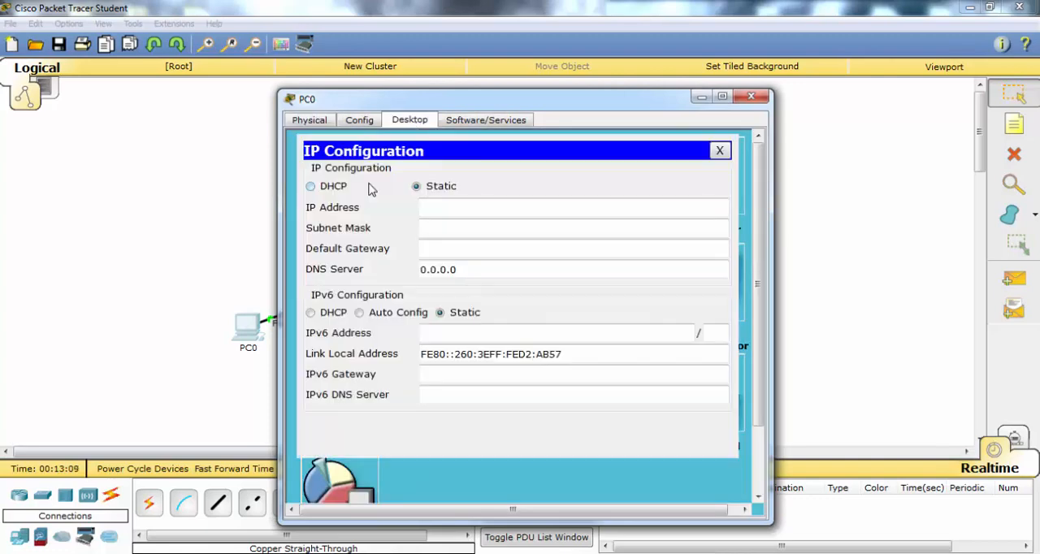
pyautogui.click(310, 186)
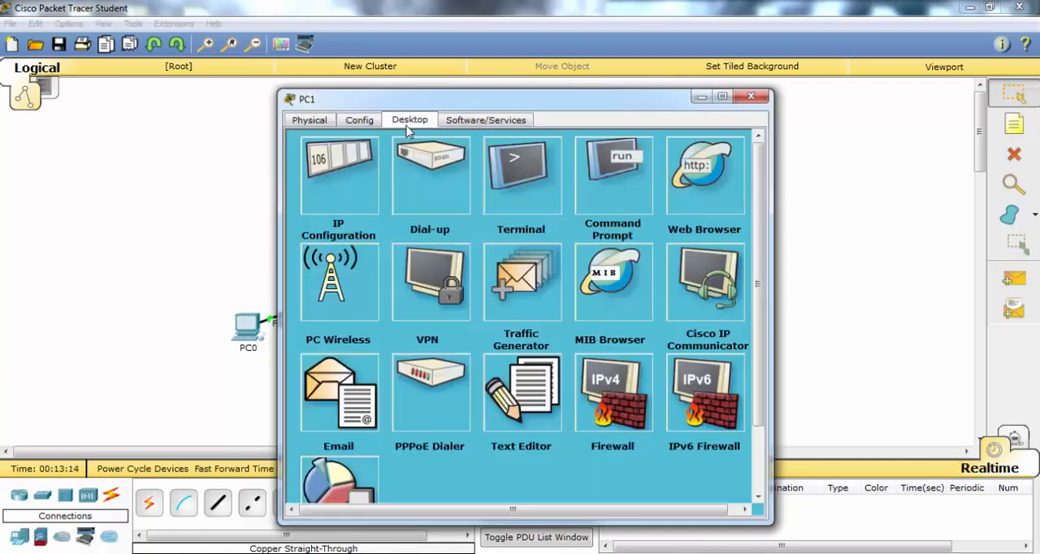
pyautogui.click(750, 96)
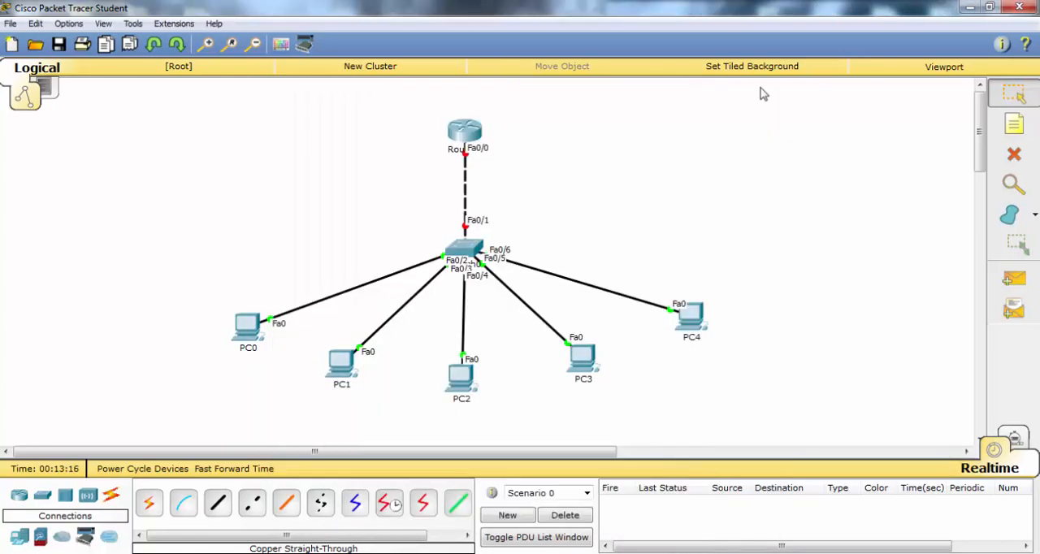
# Open the remaining PCs' settings windows and check their IP configuration
pyautogui.doubleClick(341, 366)
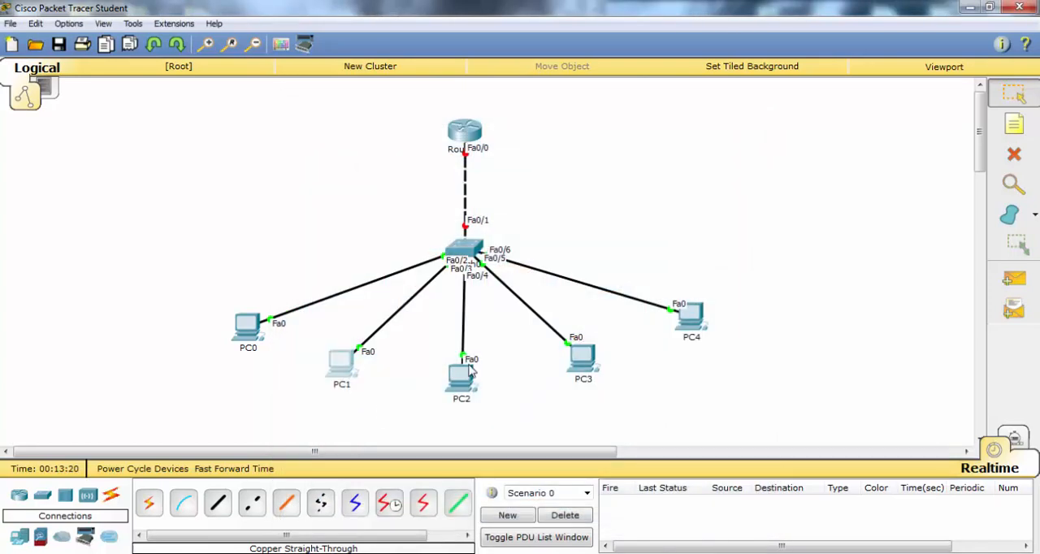
pyautogui.doubleClick(461, 376)
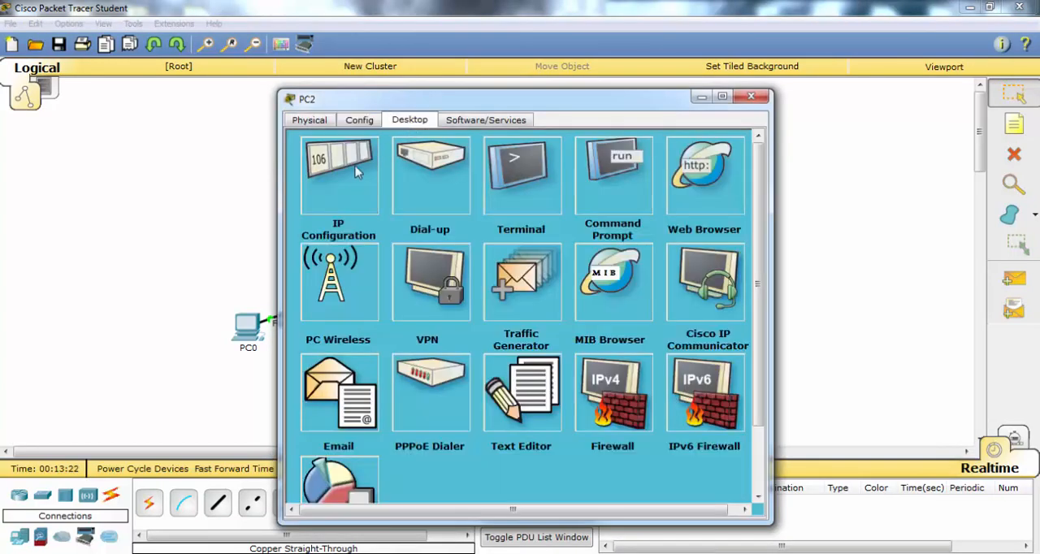
pyautogui.click(338, 175)
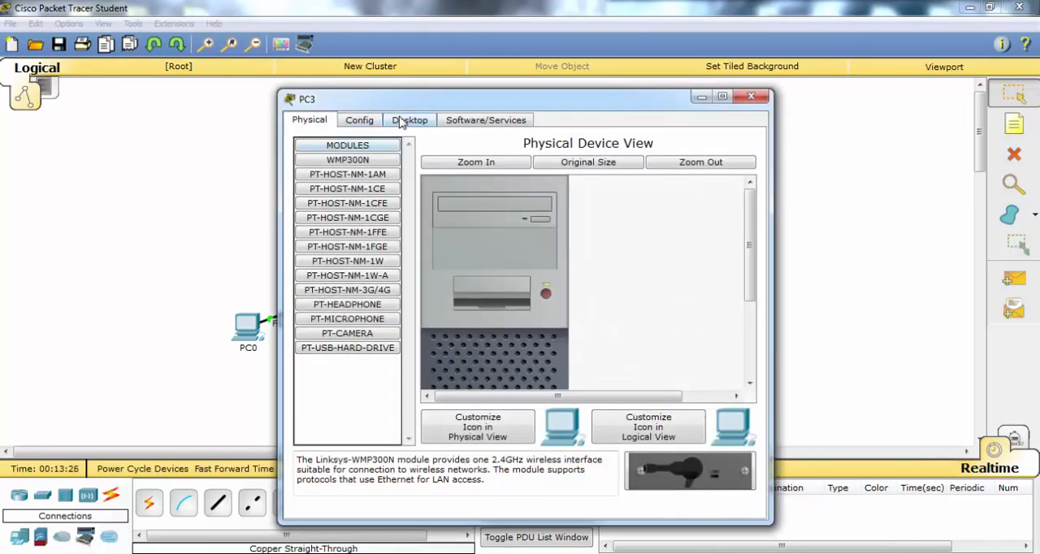
pyautogui.click(409, 120)
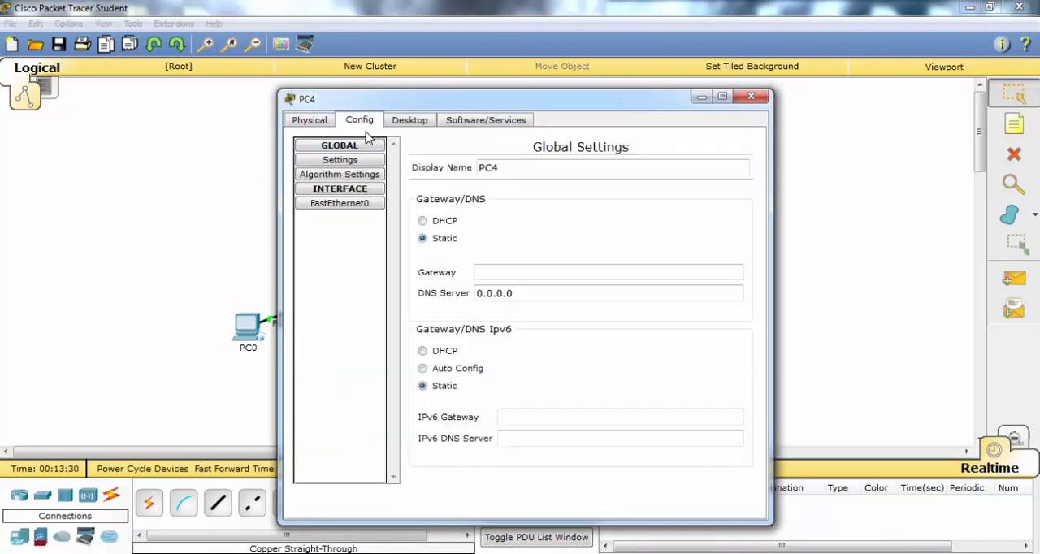
pyautogui.click(410, 119)
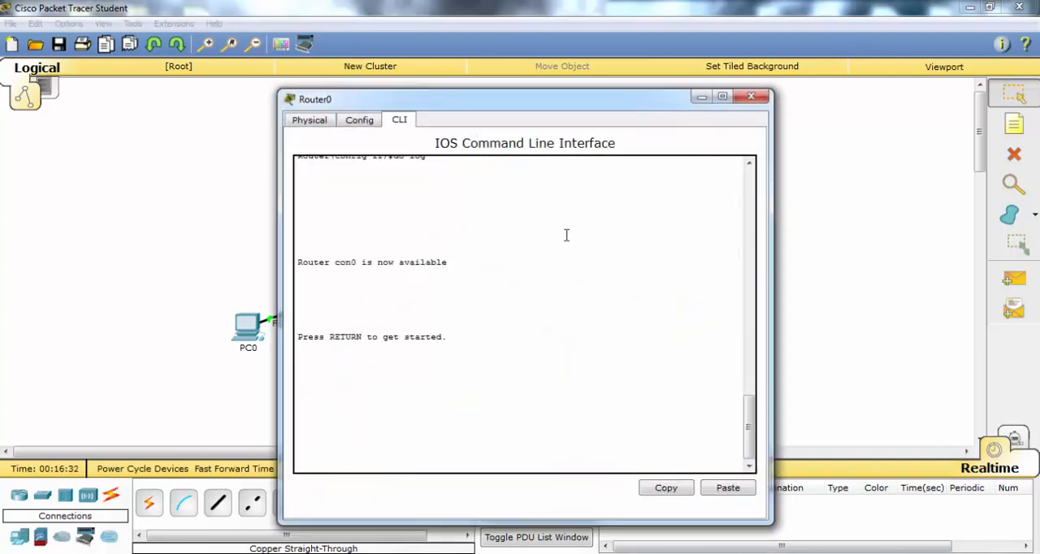
# Give Router0's FastEthernet0/0 address 192.168.10.1 mask 255.255.255.0 and bring it up
pyautogui.write('conf t')
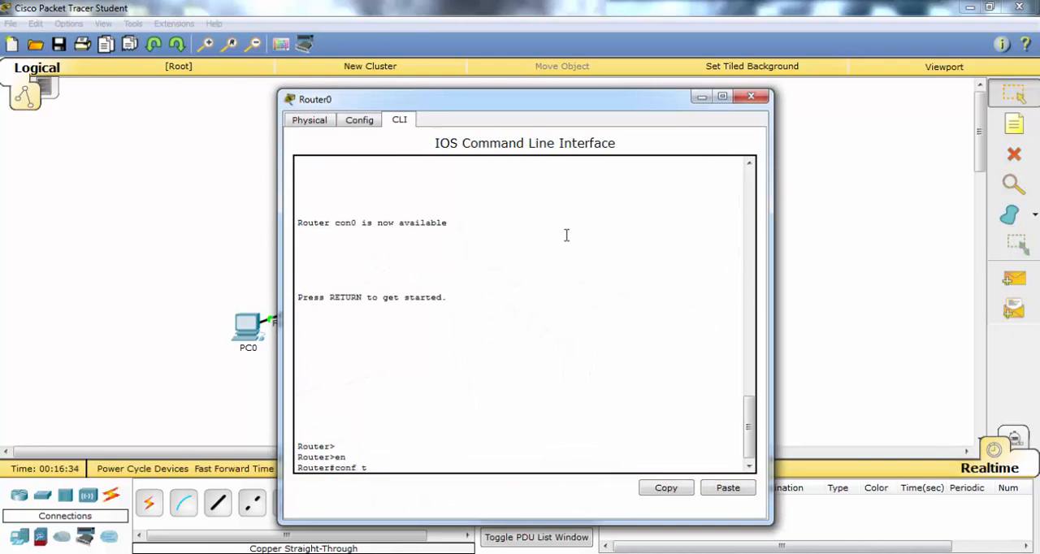
pyautogui.write('interface fastEthernet 0/0')
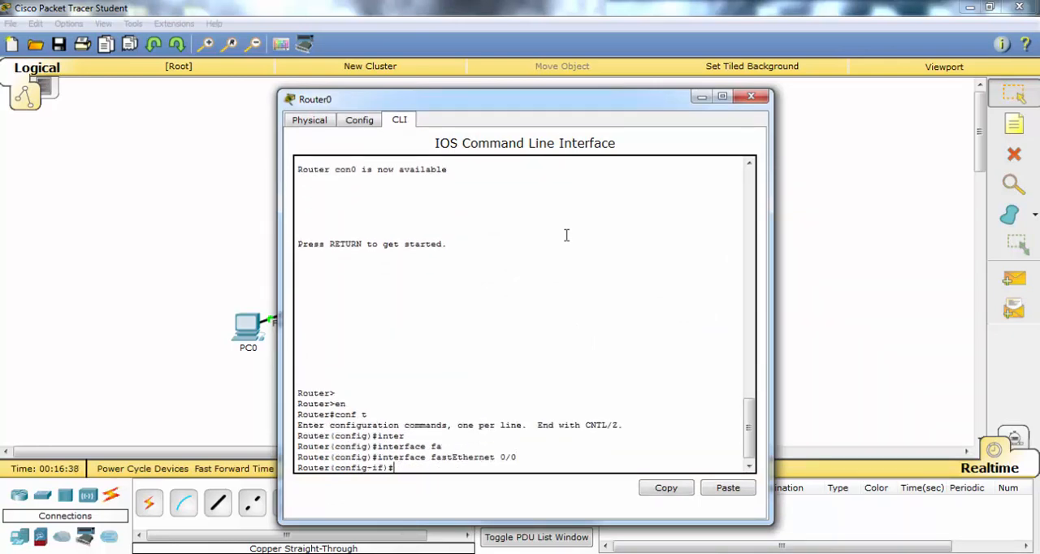
pyautogui.write('ip address')
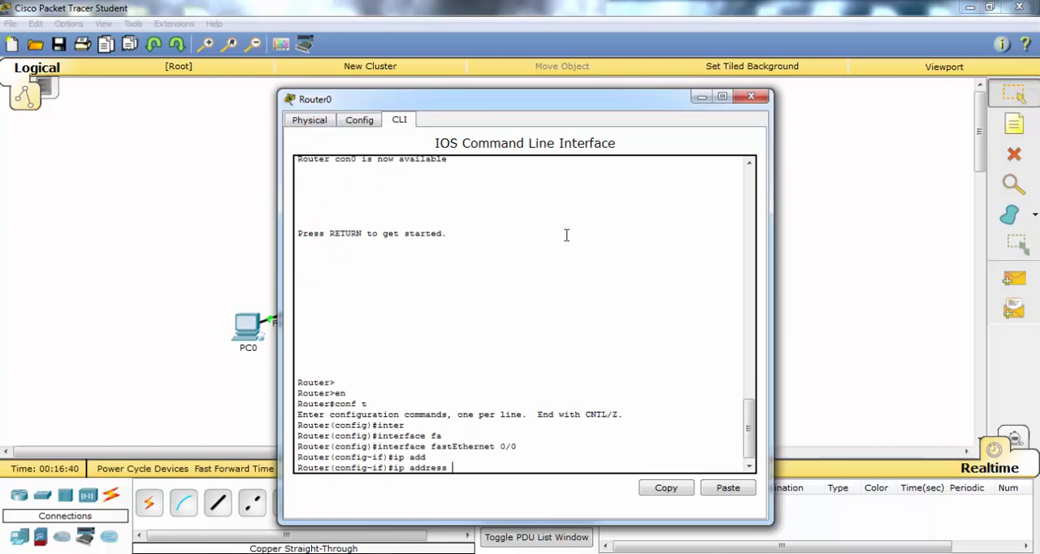
pyautogui.write('192.168.10.1')
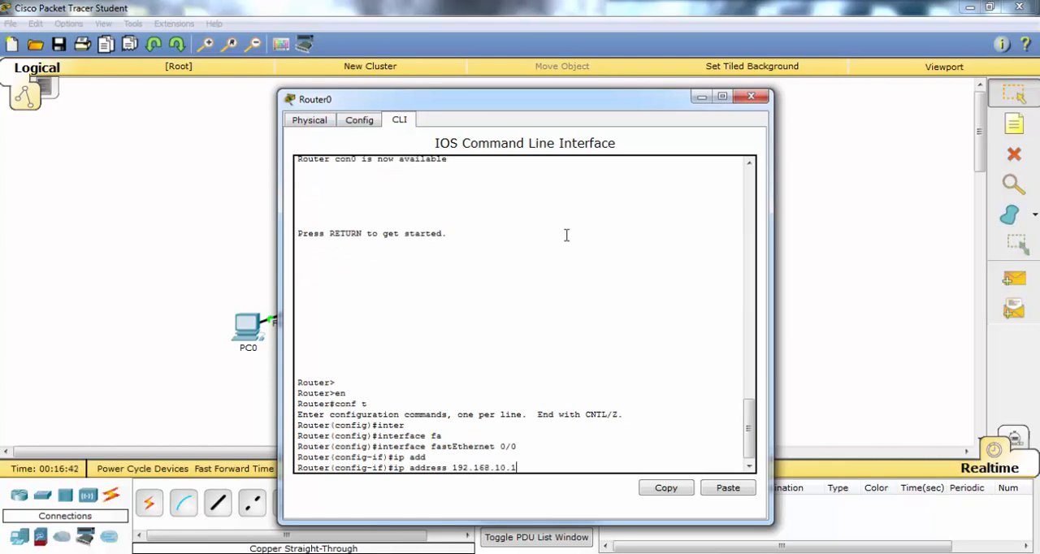
pyautogui.write('255.255.255.0')
pyautogui.write('no shut')
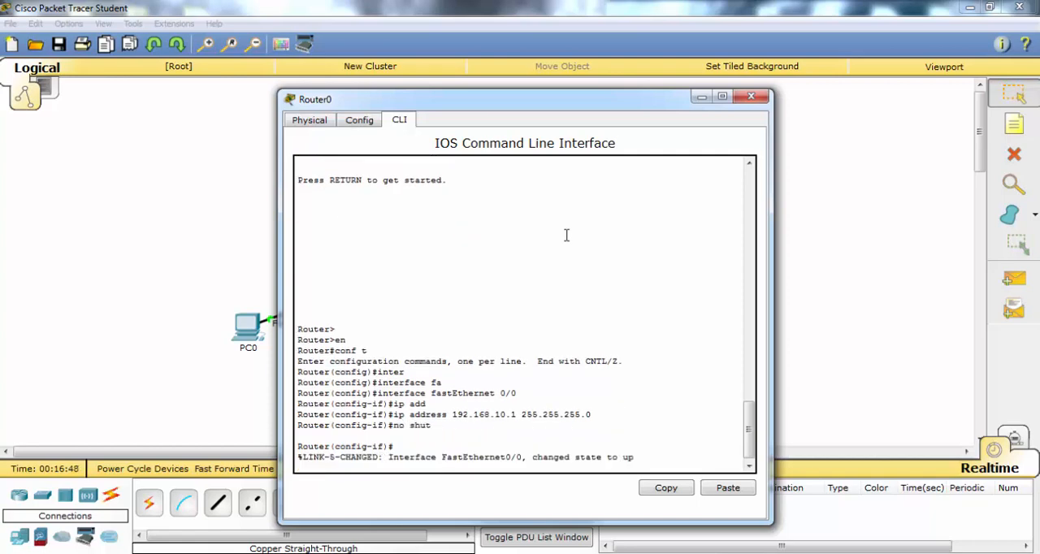
pyautogui.write('exit')
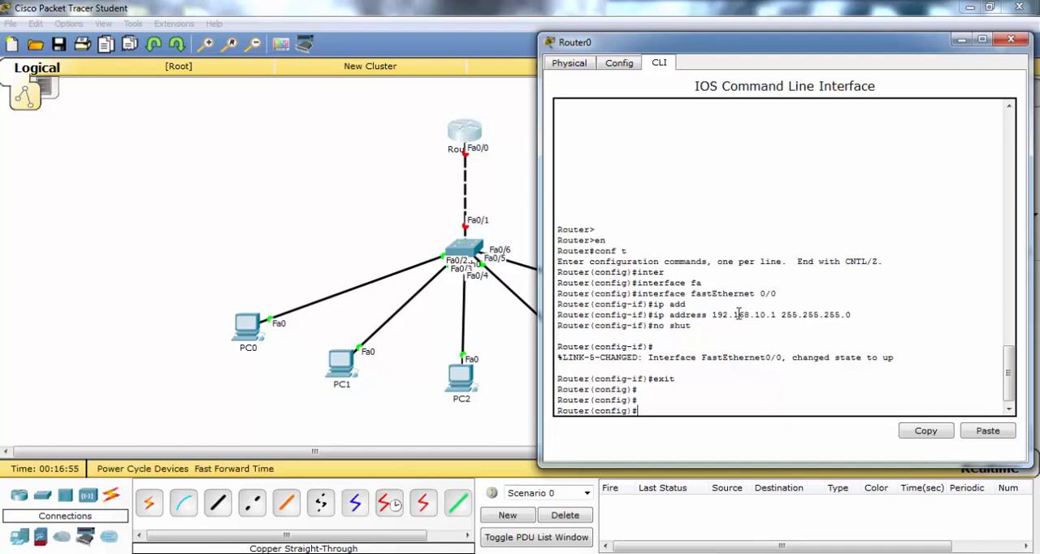
# Define DHCP pool IPCISCO: network 192.168.10.0 255.255.255.0, default-router 192.168.10.1
pyautogui.write('ip dhcp p')
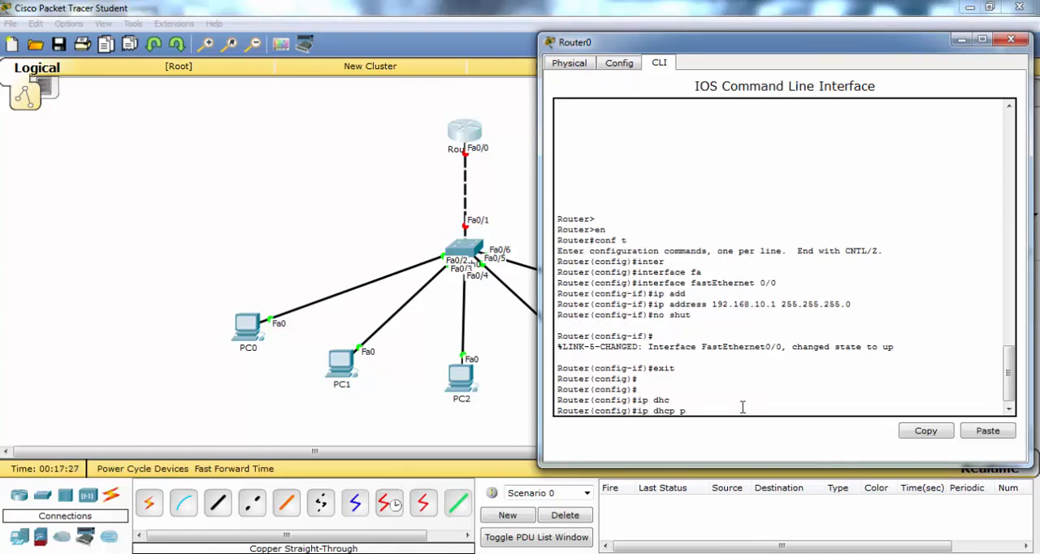
pyautogui.write('ool I')
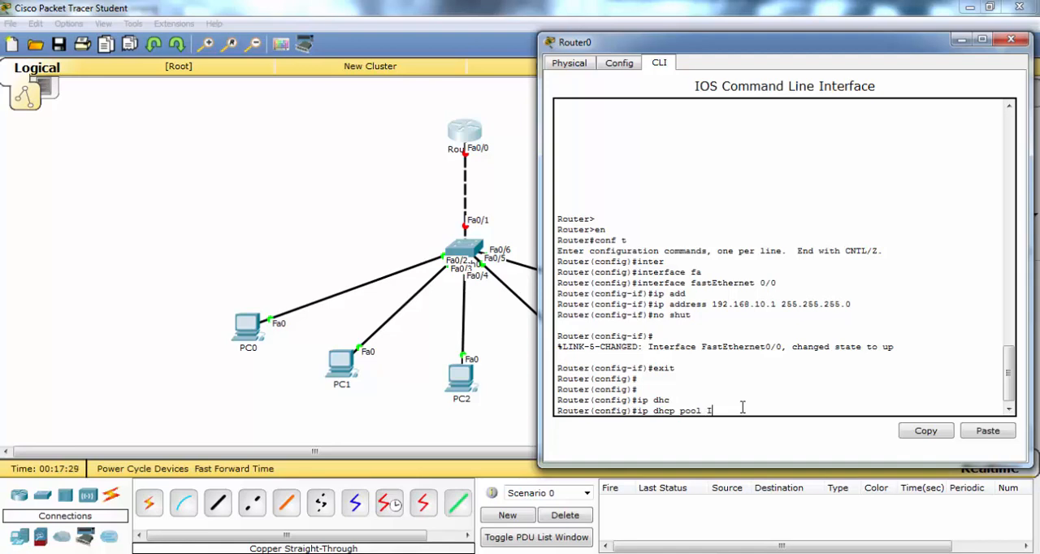
pyautogui.write('PCISCO')
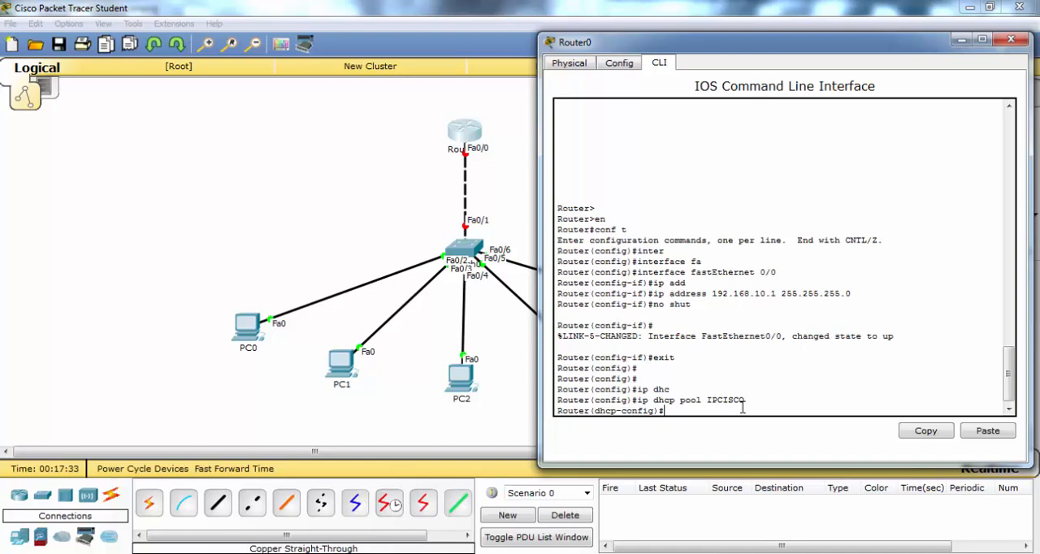
pyautogui.write('network 192.168.1')
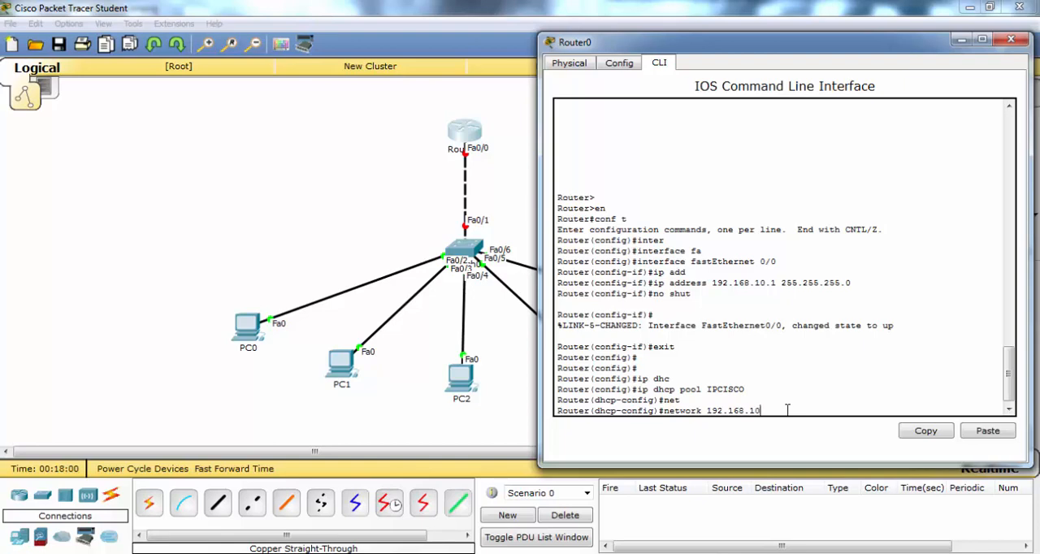
pyautogui.write('0255')
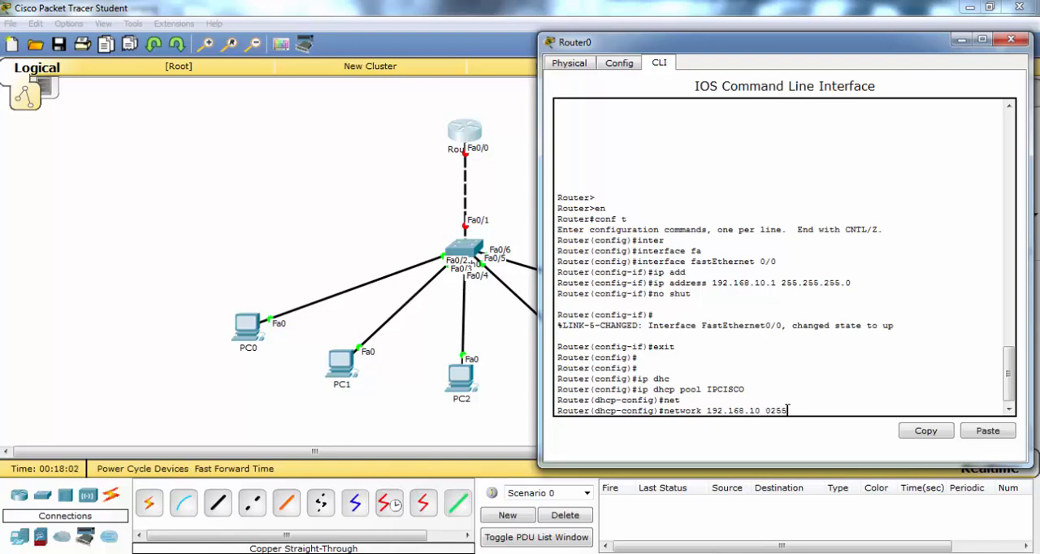
pyautogui.press('BackSpace')
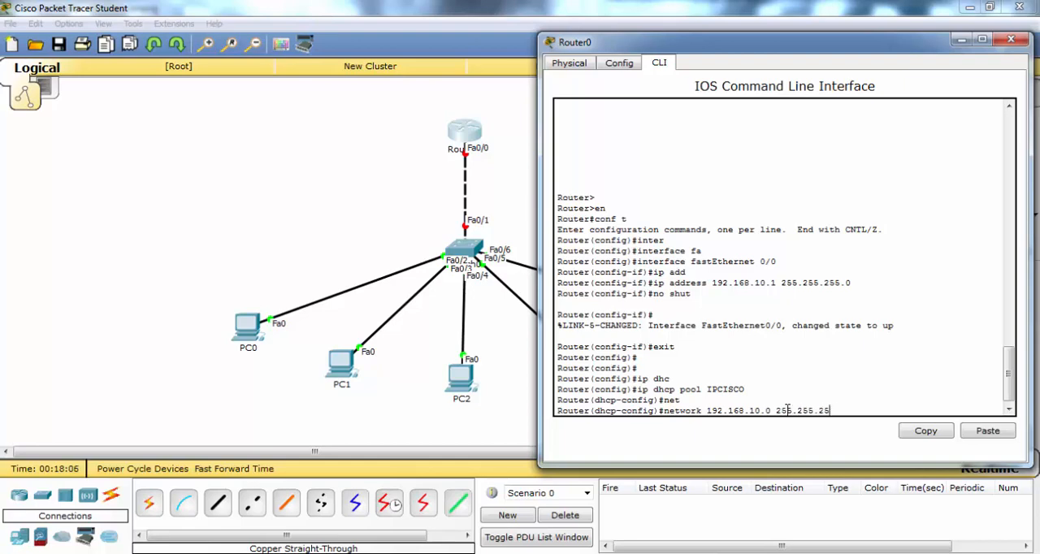
pyautogui.write('5.0')
pyautogui.write('default-router')
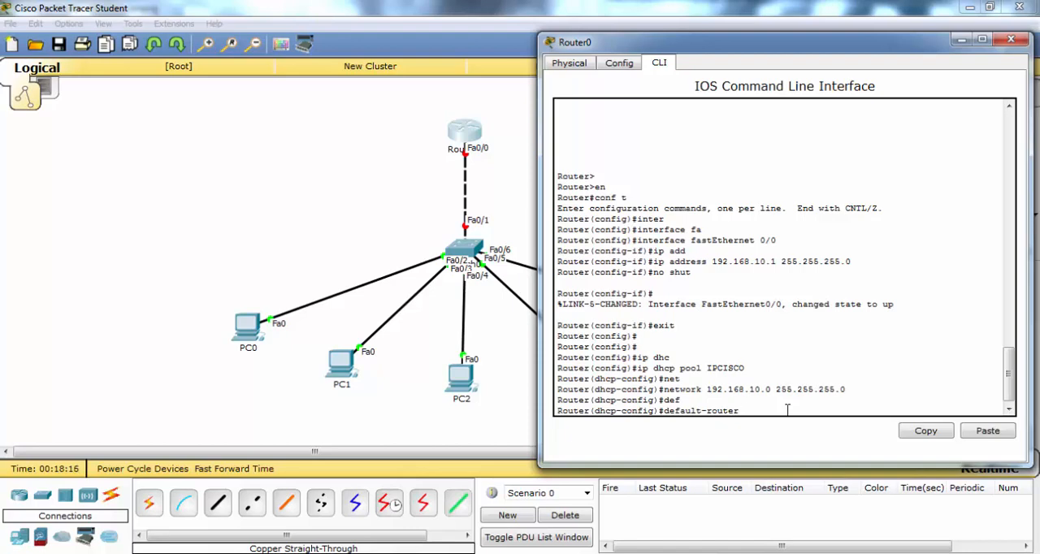
pyautogui.write('192.')
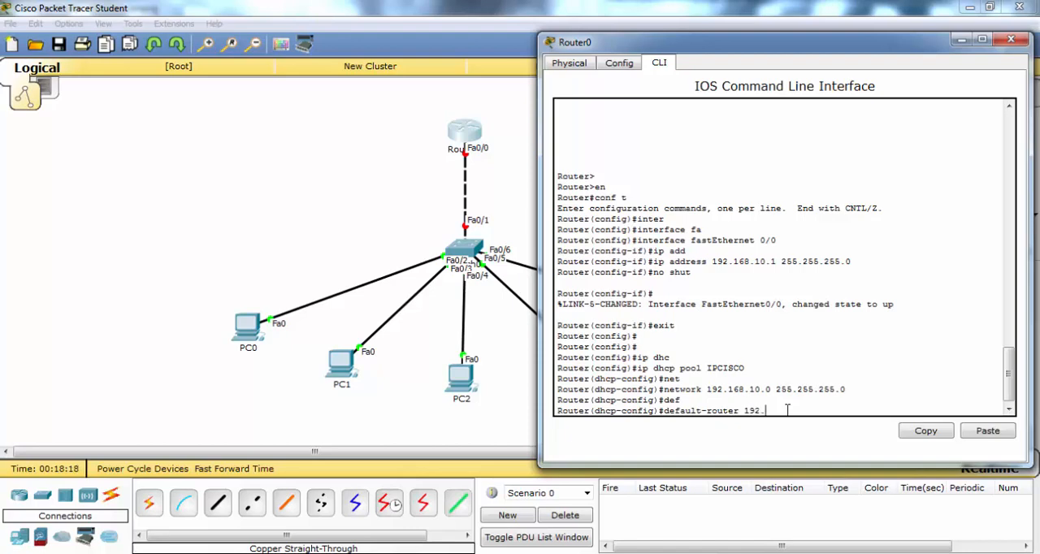
pyautogui.write('168.10.1')
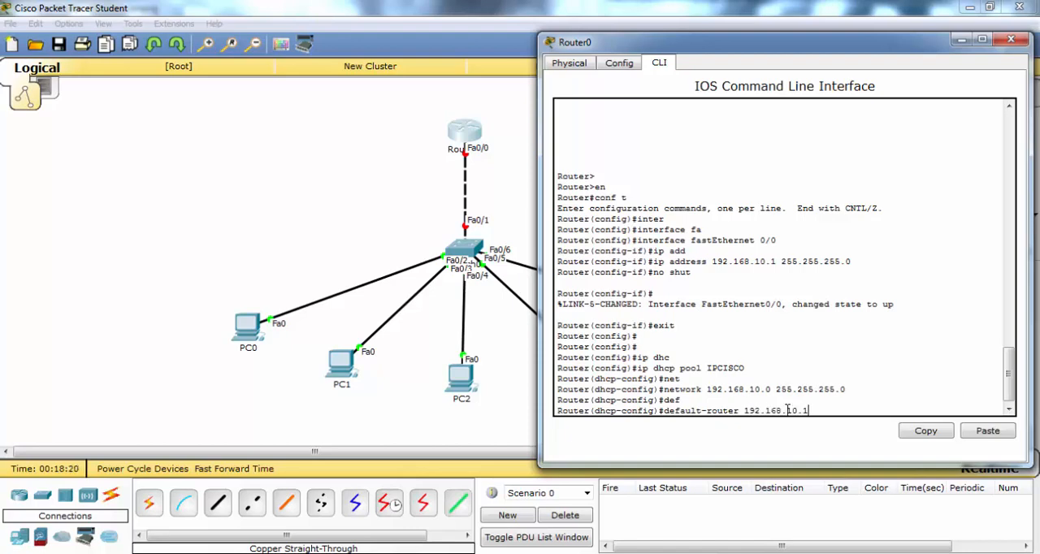
pyautogui.write('en')
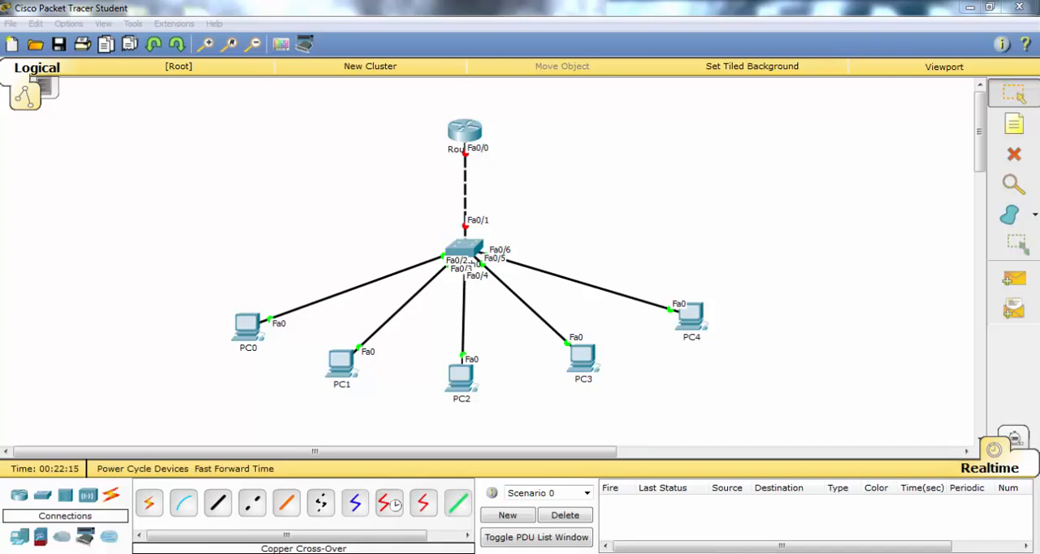
pyautogui.moveTo(452, 88)
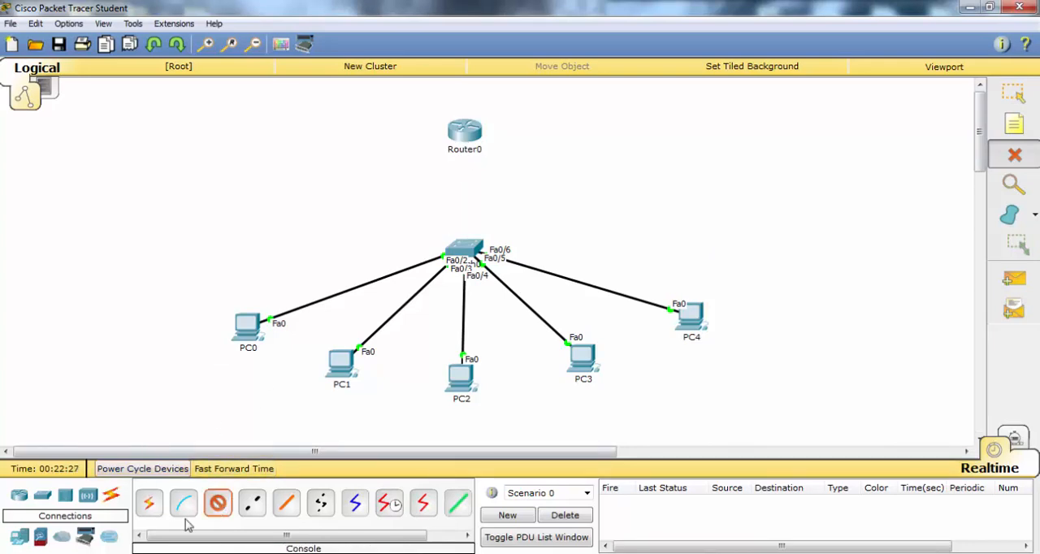
# Choose a Copper Straight-Through cable to link Router0 Fa0/0 with switch Fa0/1
pyautogui.click(464, 130)
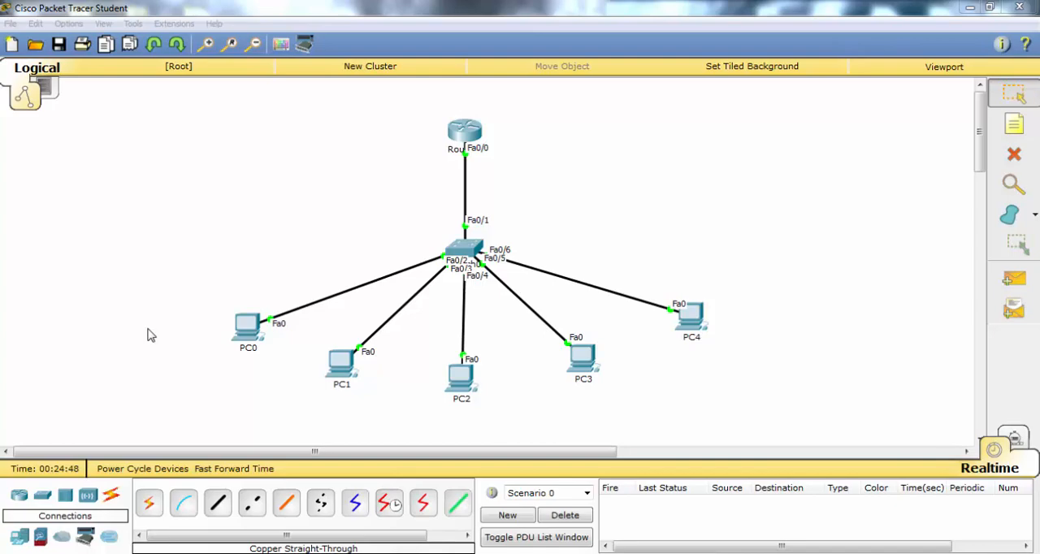
# Check the PCs' desktop tools and launch PC0's Command Prompt
pyautogui.doubleClick(248, 325)
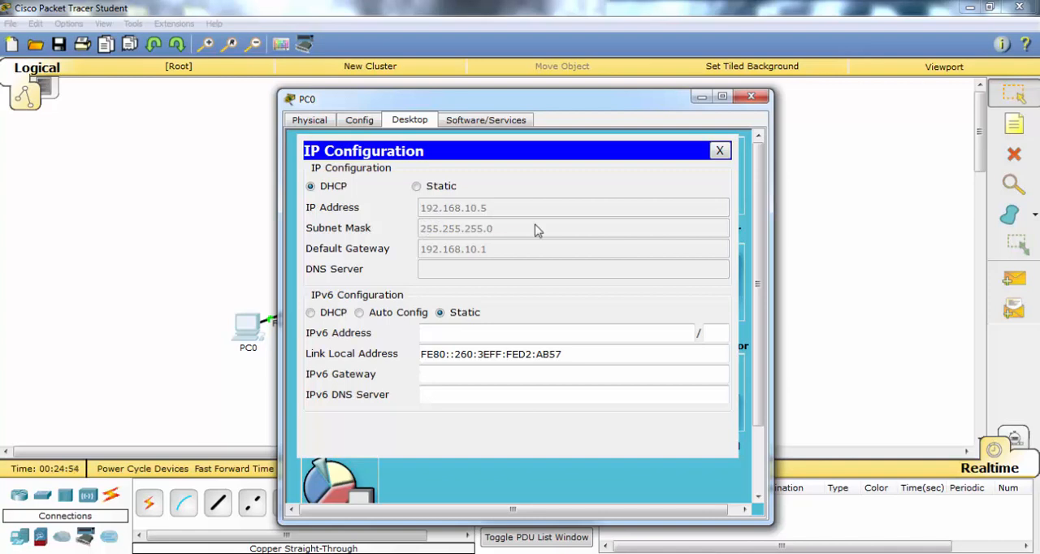
pyautogui.moveTo(685, 217)
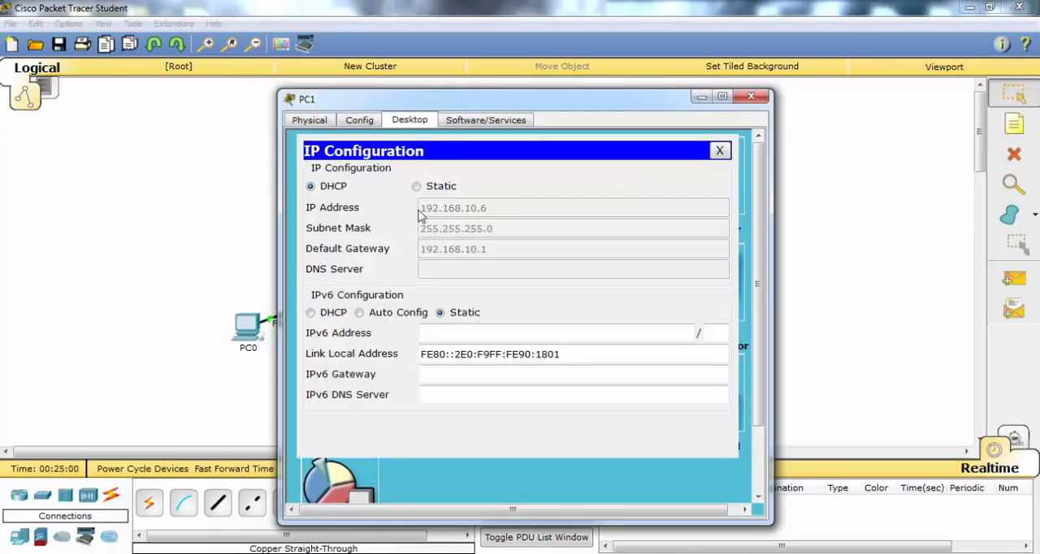
pyautogui.click(719, 151)
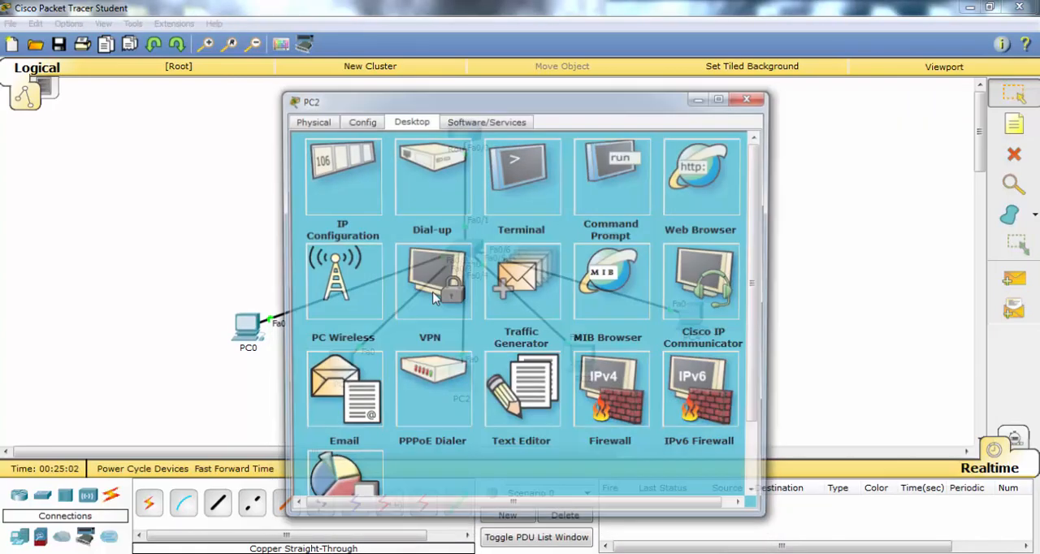
pyautogui.click(342, 176)
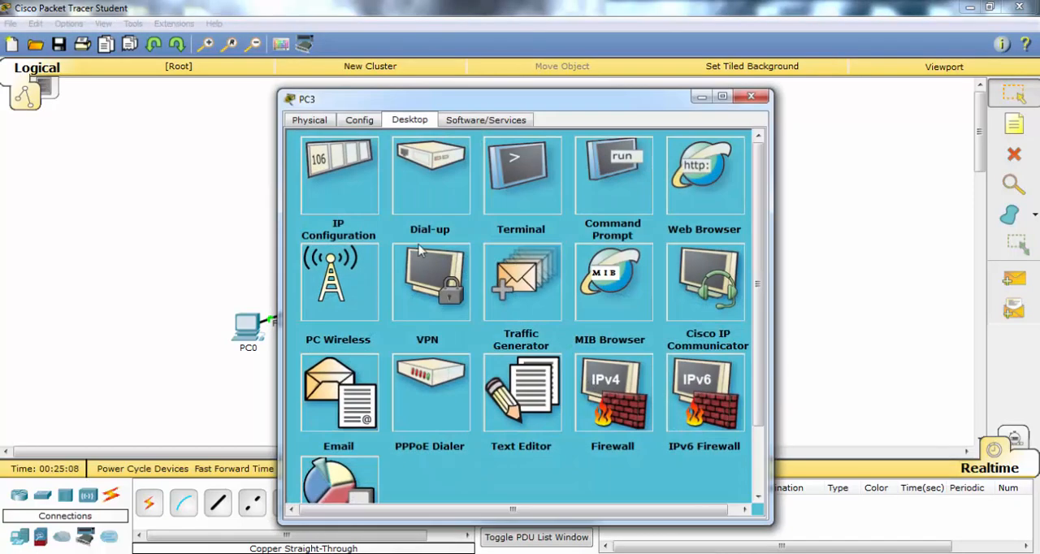
pyautogui.click(338, 175)
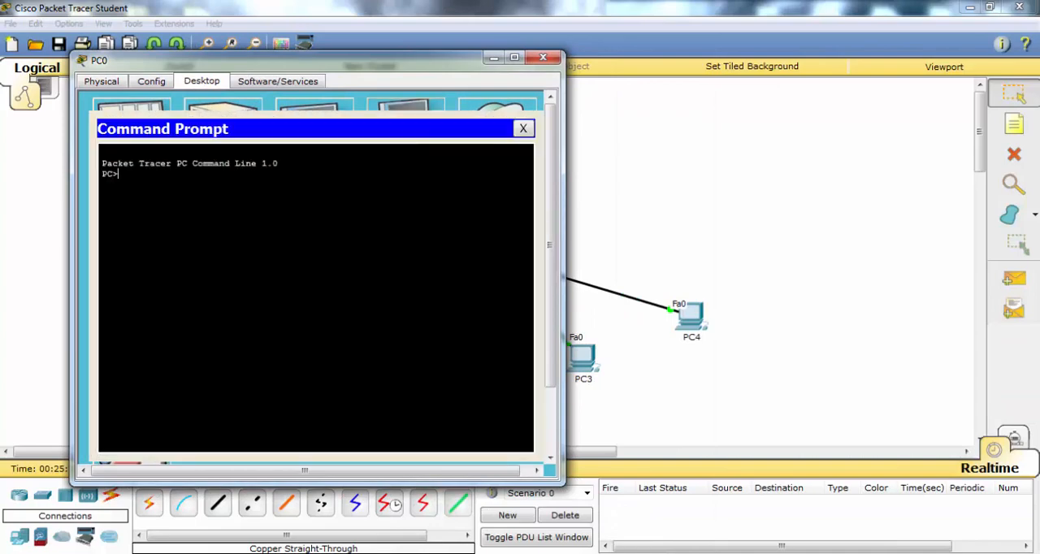
# Run ipconfig on PC4 to confirm address 192.168.10.4 and gateway 192.168.10.1
pyautogui.write('ipconf')
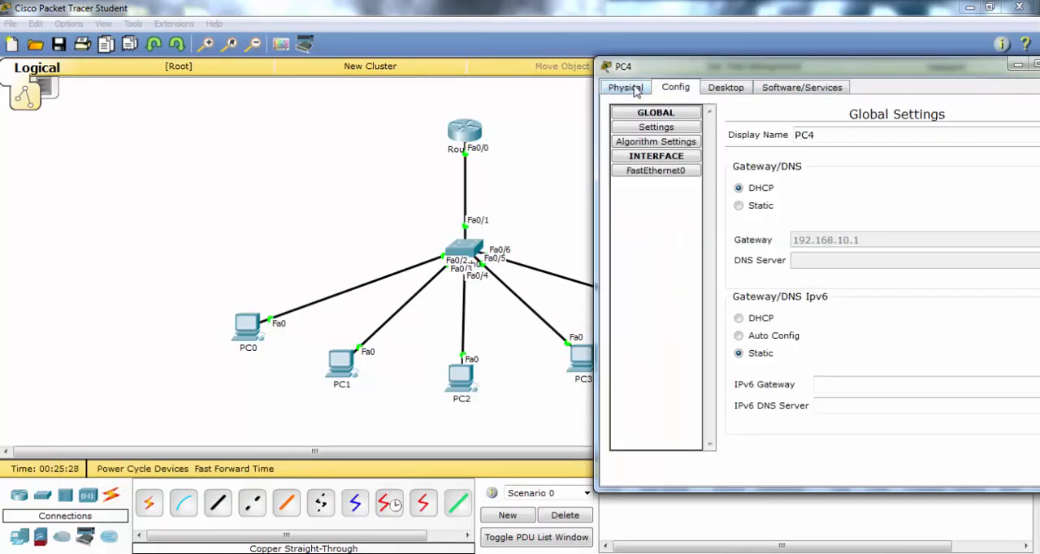
pyautogui.click(724, 87)
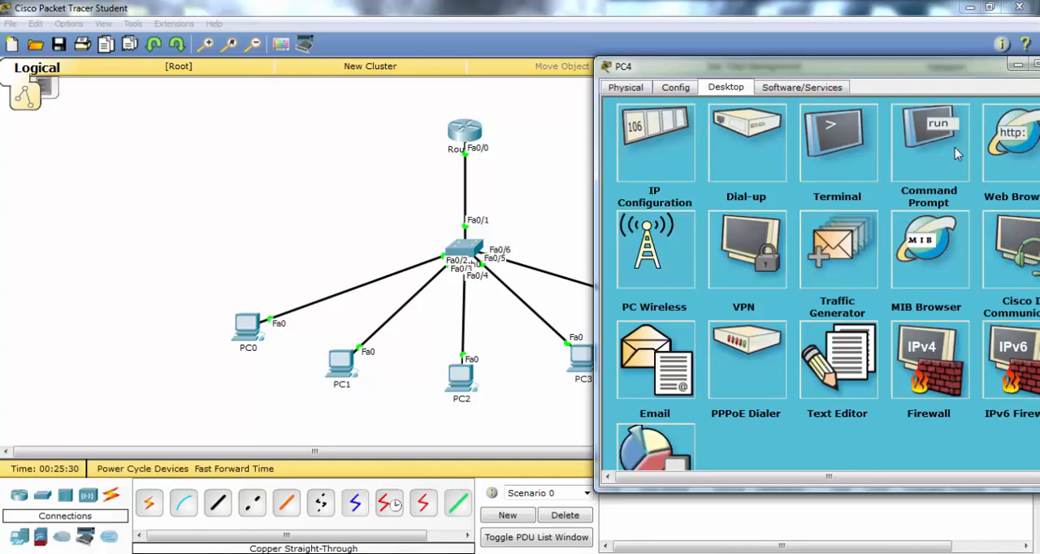
pyautogui.click(928, 142)
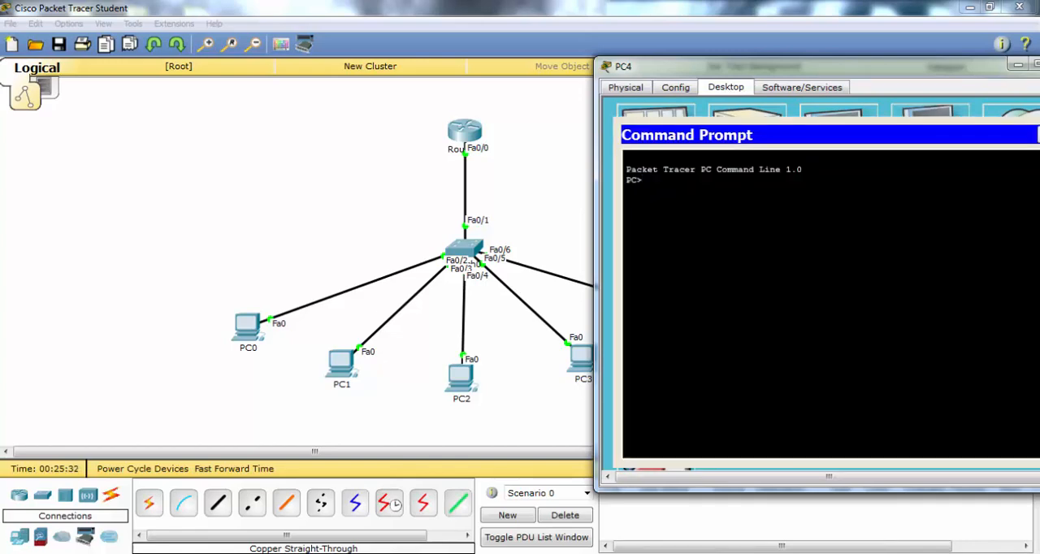
pyautogui.write('ipconfig')
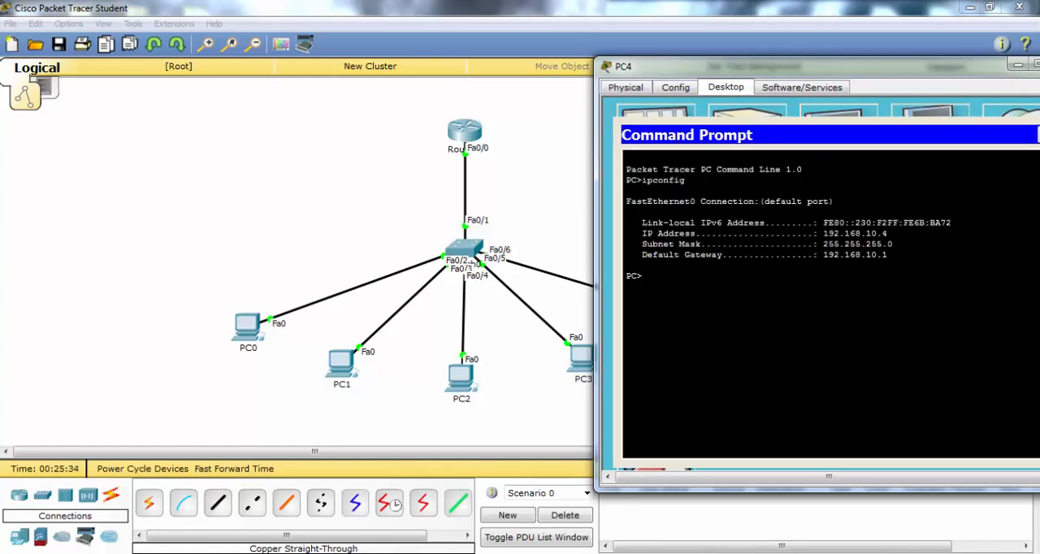
# Ping a 192.168.10.x host from PC4's command prompt
pyautogui.write('ping 1')
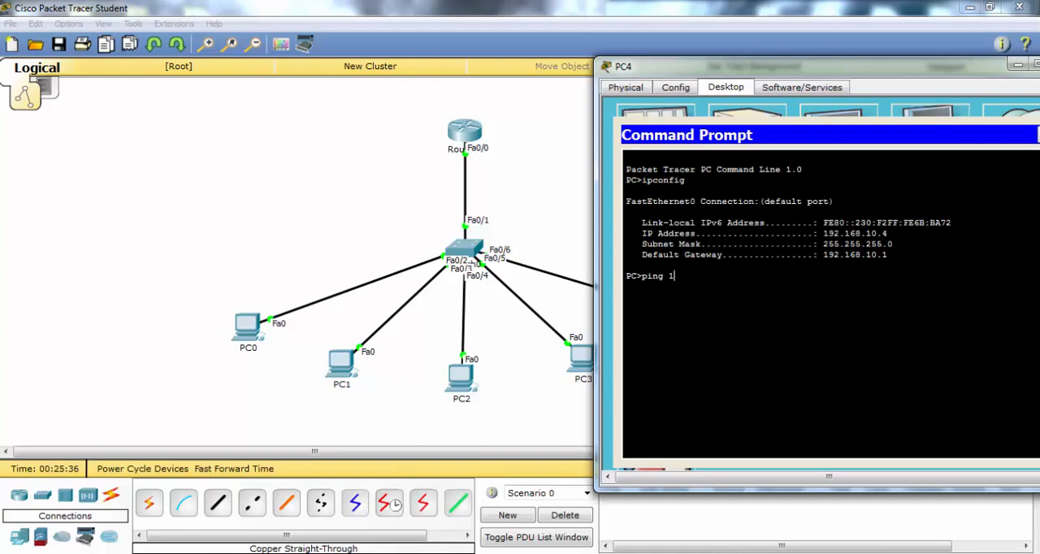
pyautogui.write('92.168.')
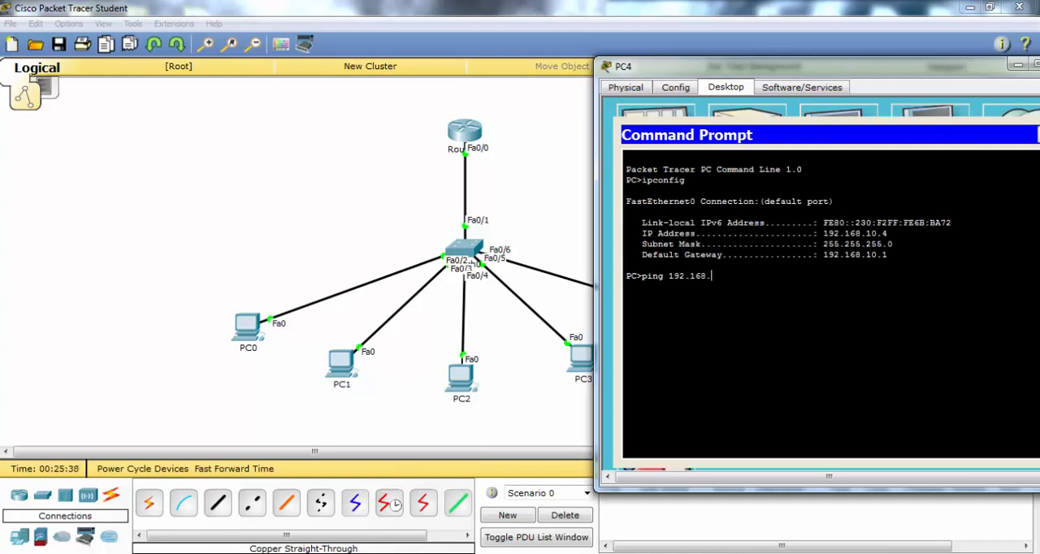
pyautogui.write('10')
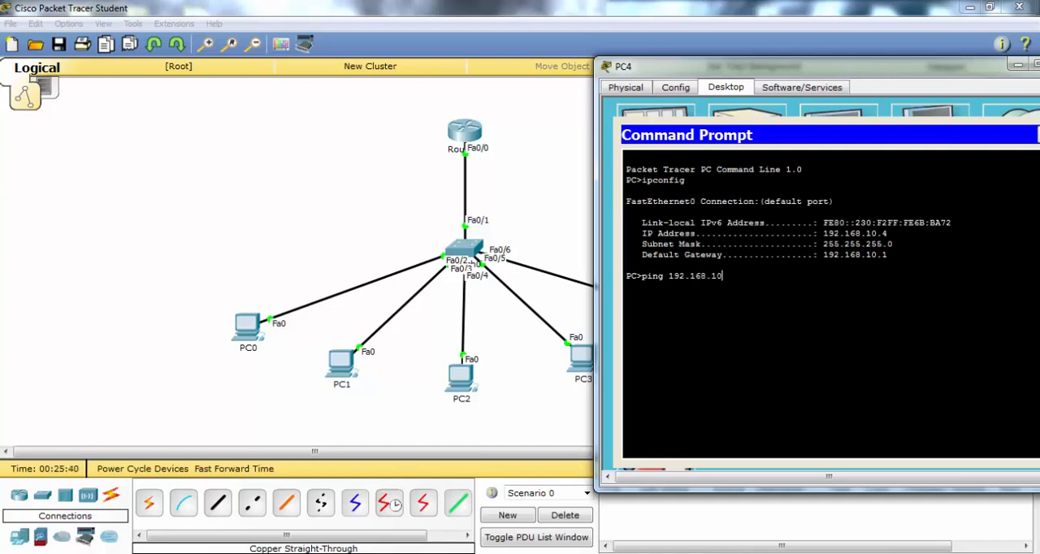
pyautogui.press('Return')
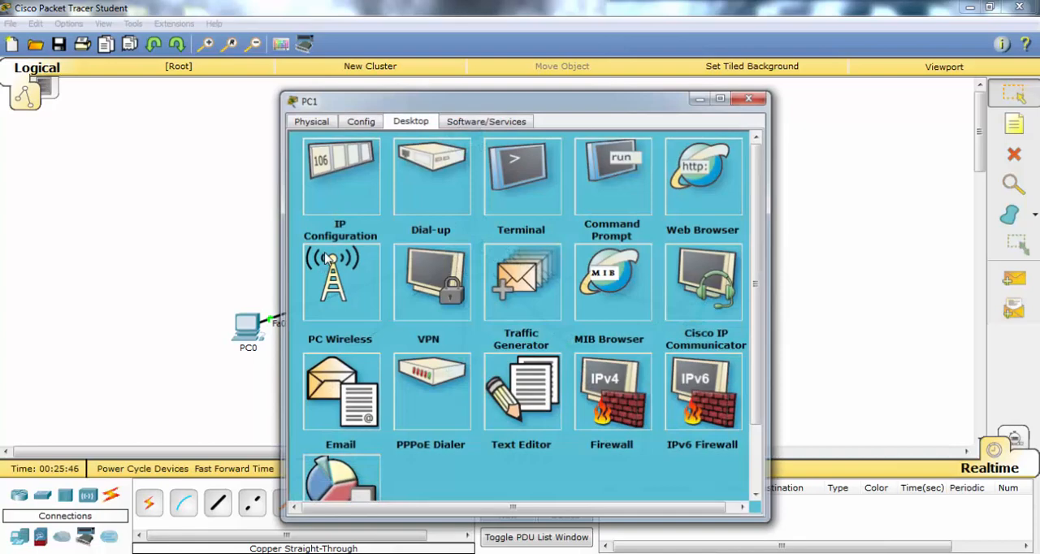
# On PC1, run ipconfig, ping 192.168.10.5 and 192.168.10.4, then close its window
pyautogui.click(612, 176)
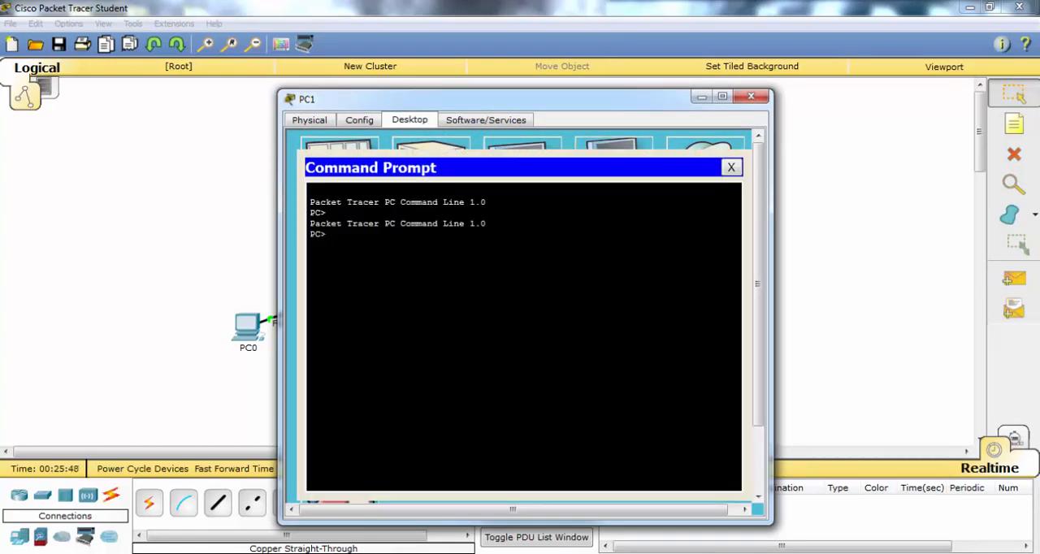
pyautogui.write('ipconfig')
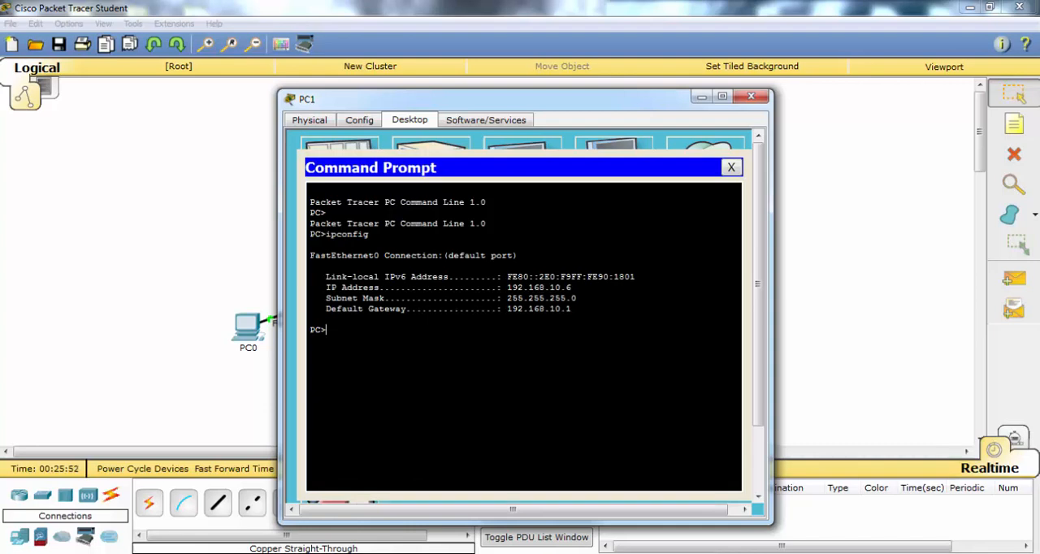
pyautogui.write('ping 10.0')
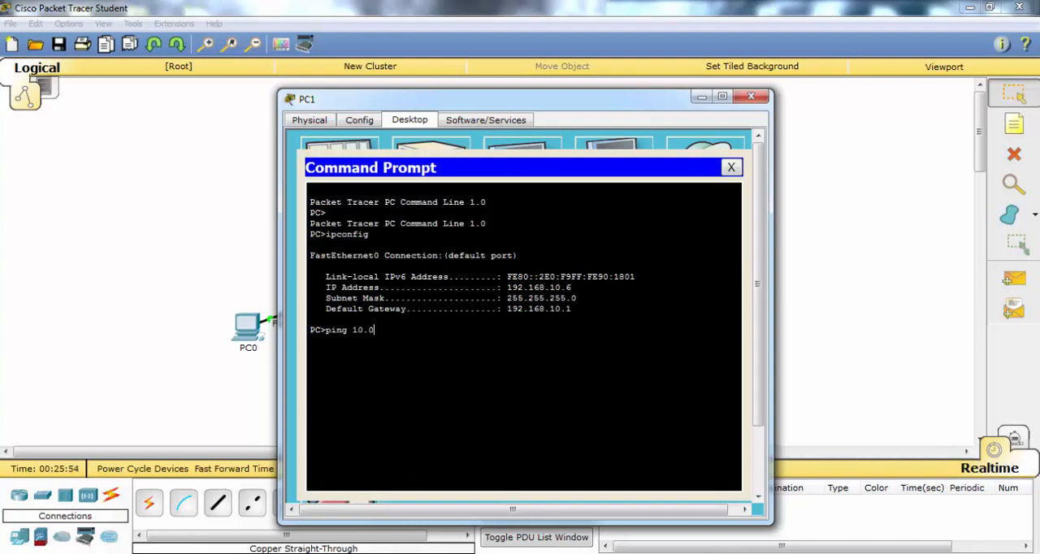
pyautogui.write('192.16')
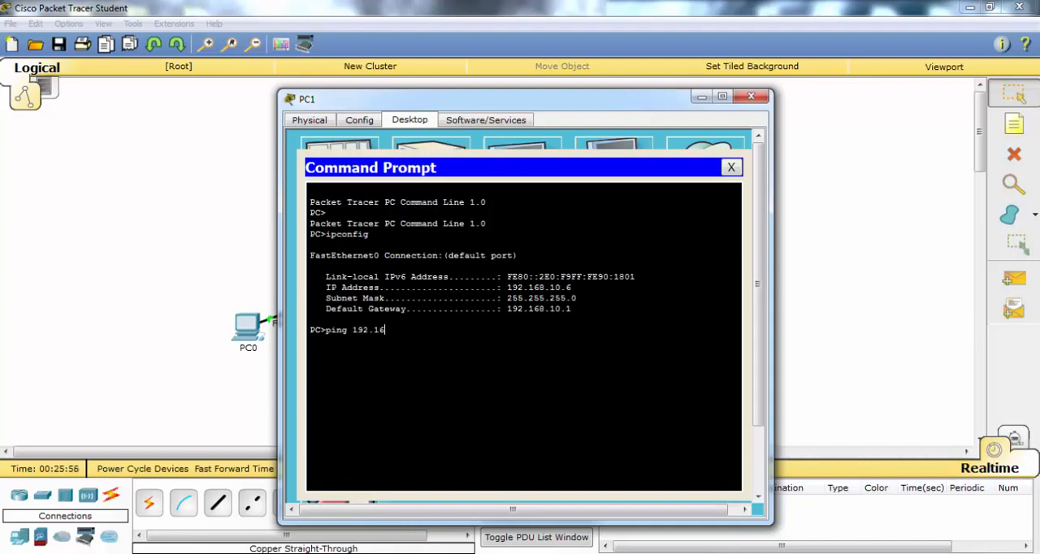
pyautogui.write('8.10.5')
pyautogui.write('ping 192.168.10.4')
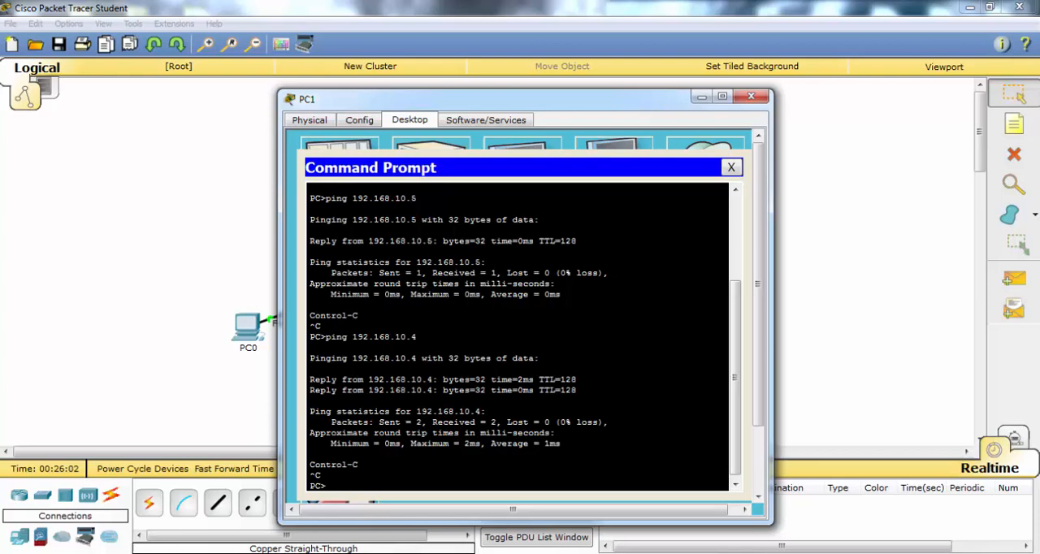
pyautogui.click(750, 96)
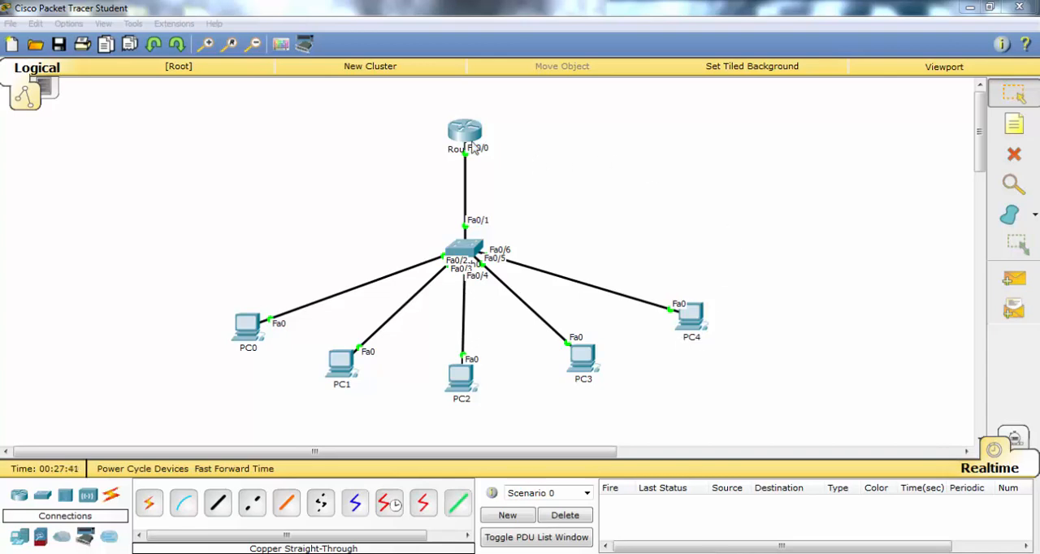
# In Router0's CLI, run ip dhcp excluded-address for 192.168.10.11 and 192.168.10.12–192.168.10.13
pyautogui.click(464, 131)
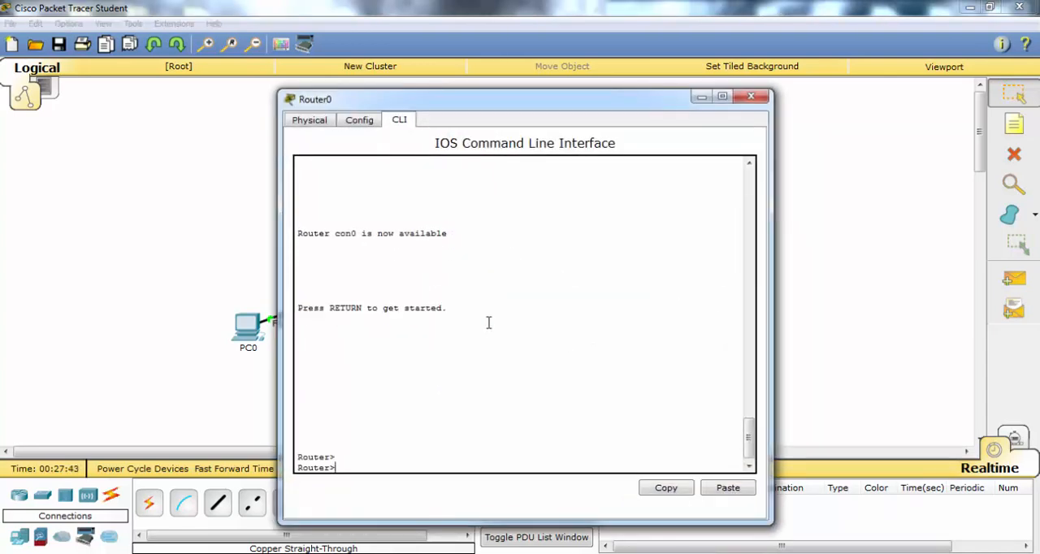
pyautogui.write('conf t')
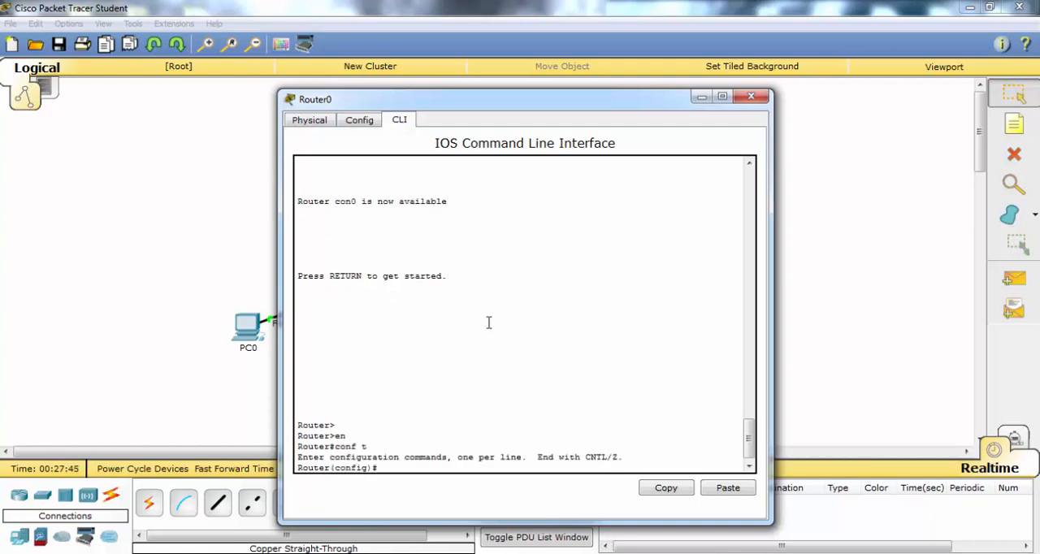
pyautogui.write('ip dhcp excluded-address')
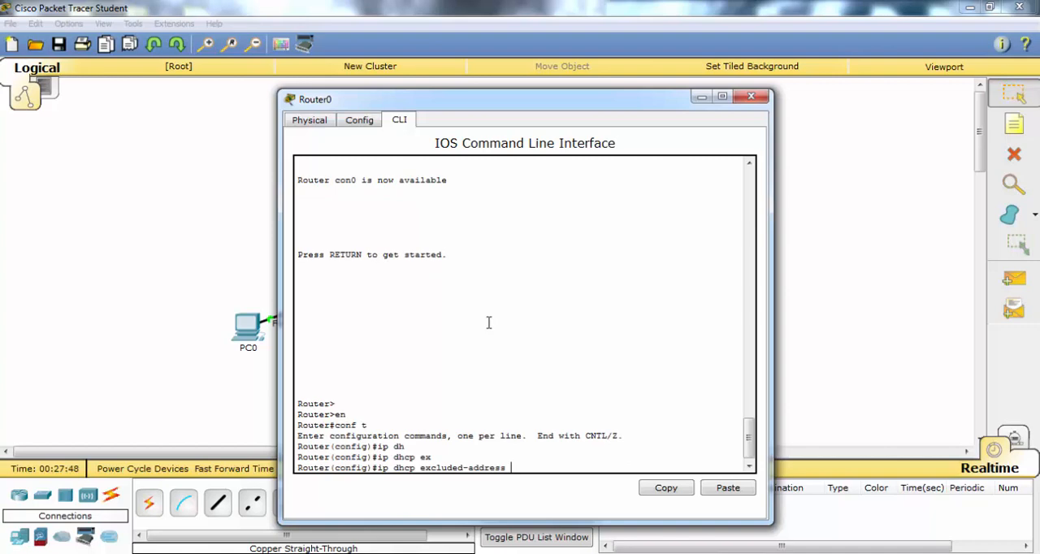
pyautogui.write('192.')
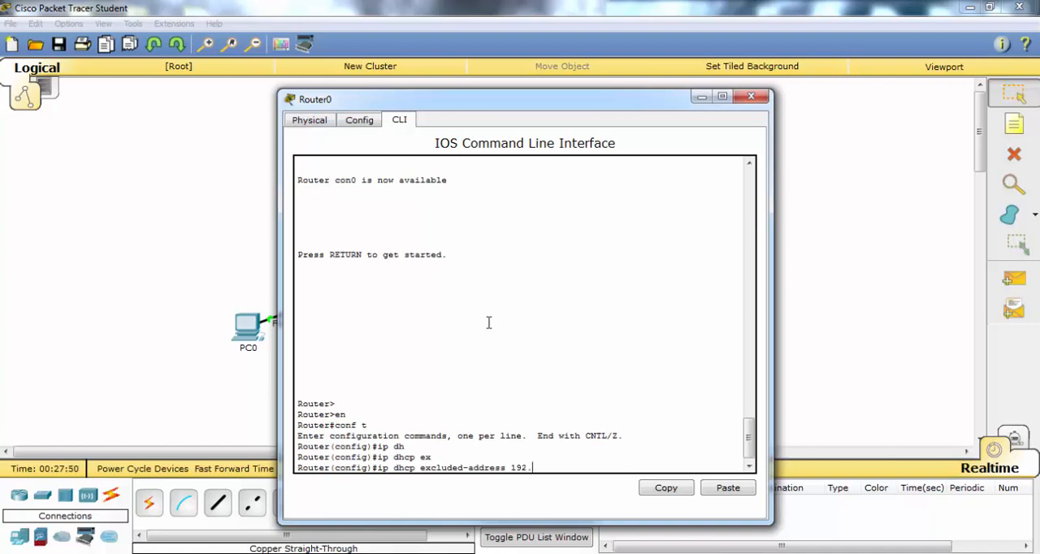
pyautogui.write('168.')
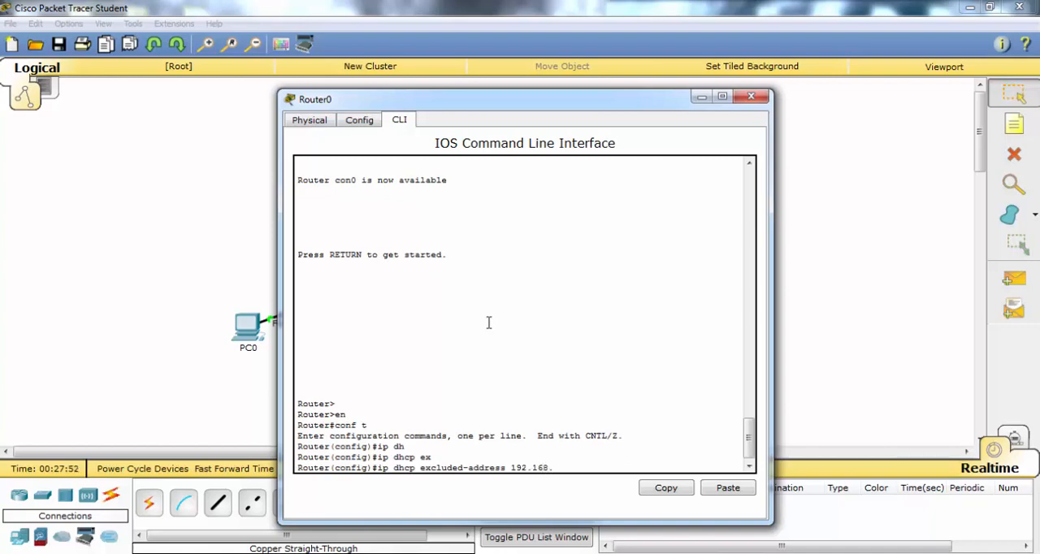
pyautogui.write('10.1')
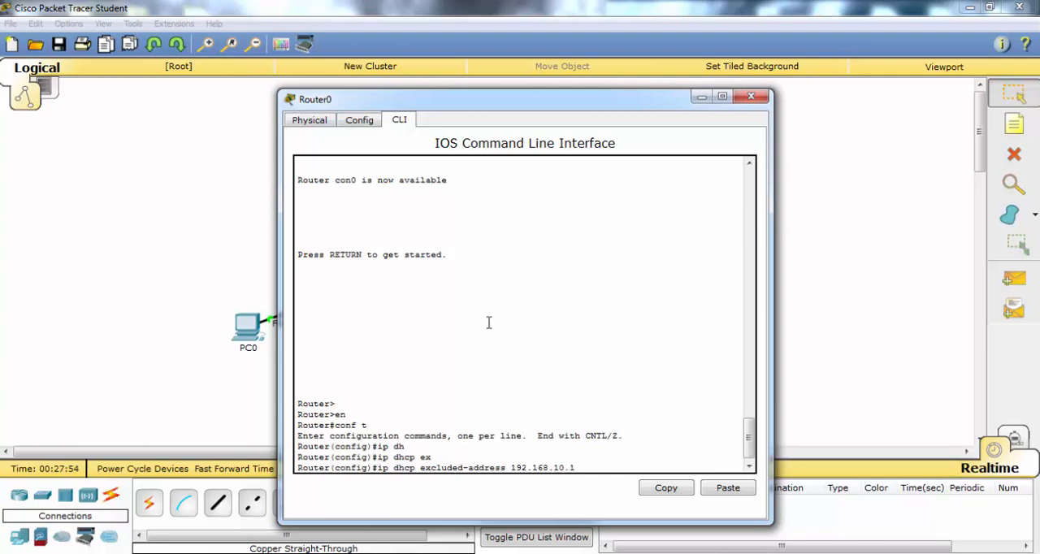
pyautogui.write('1')
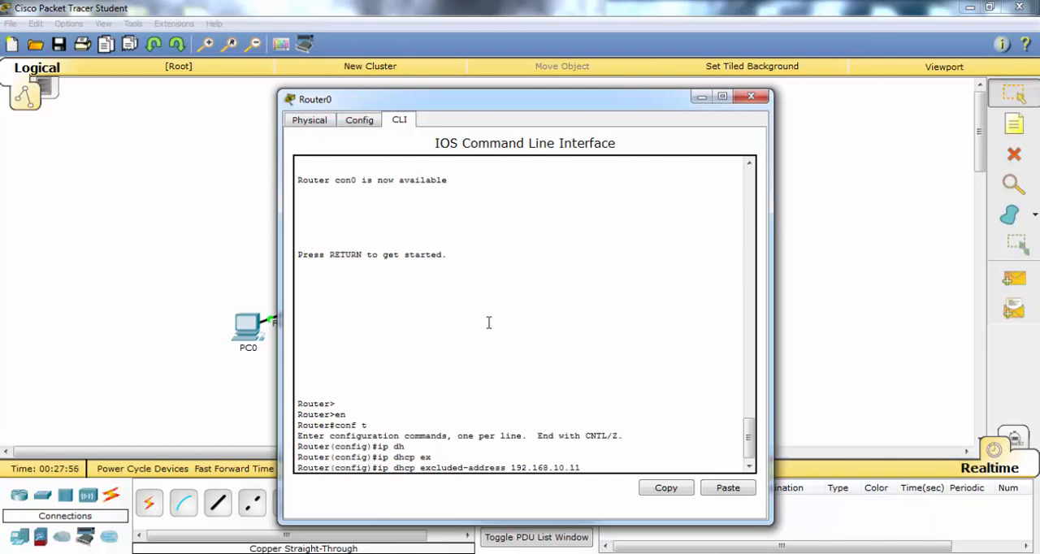
pyautogui.press('enter')
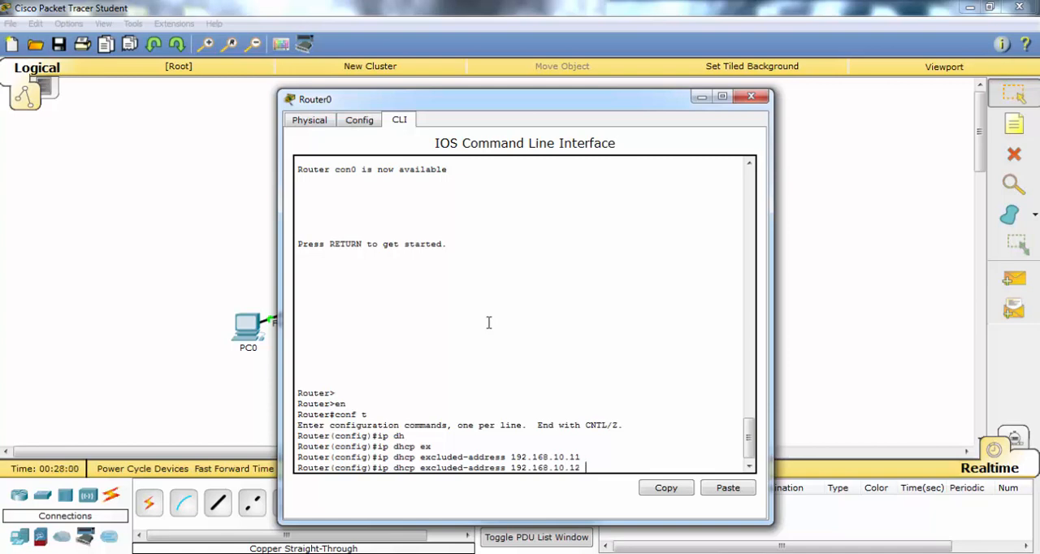
pyautogui.write('192.168.10.13')
pyautogui.write('end')
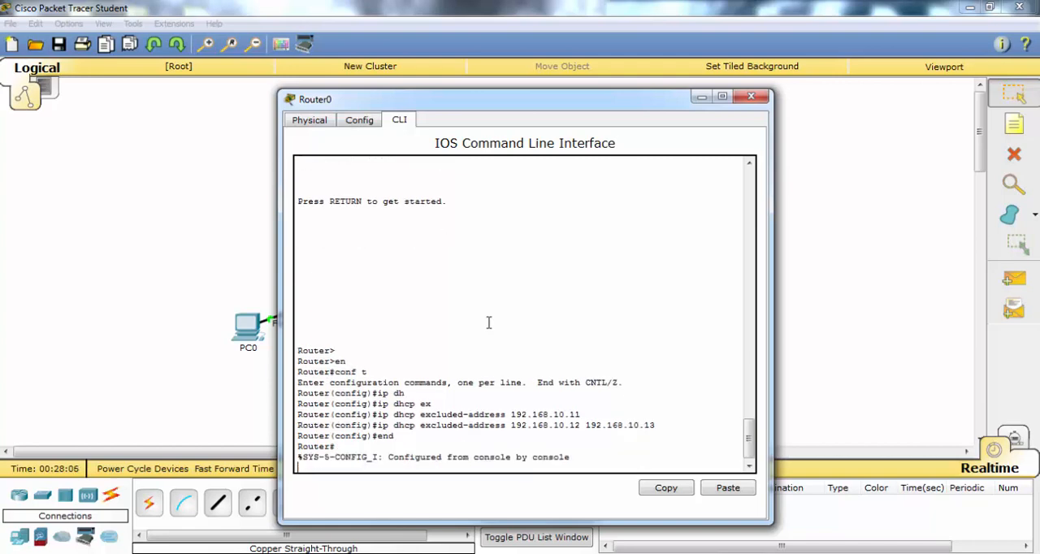
pyautogui.write('sho run')
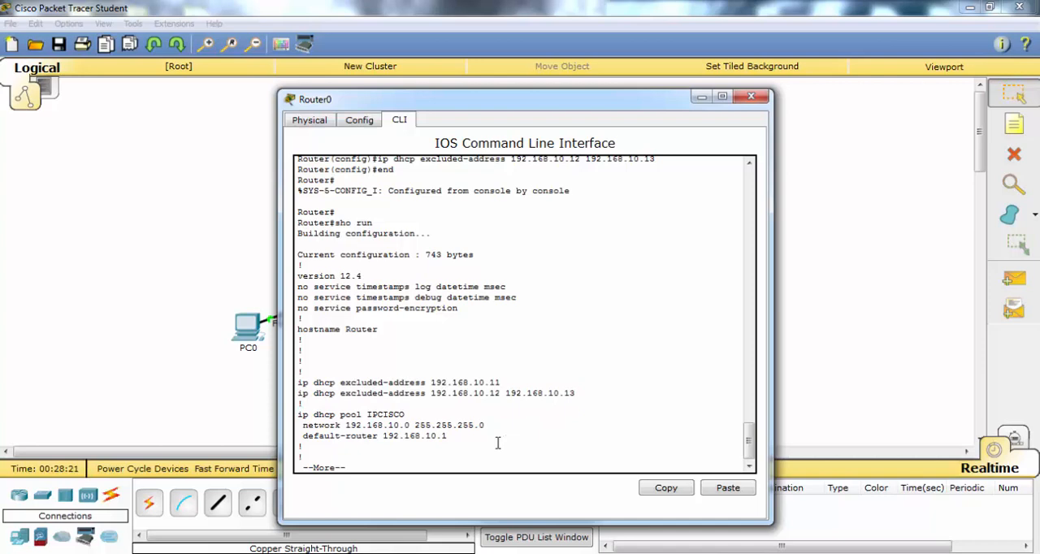
# Scroll Router0's running config to review exclusions and the IPCISCO pool, then close it
pyautogui.moveTo(398, 394); pyautogui.dragTo(574, 394)
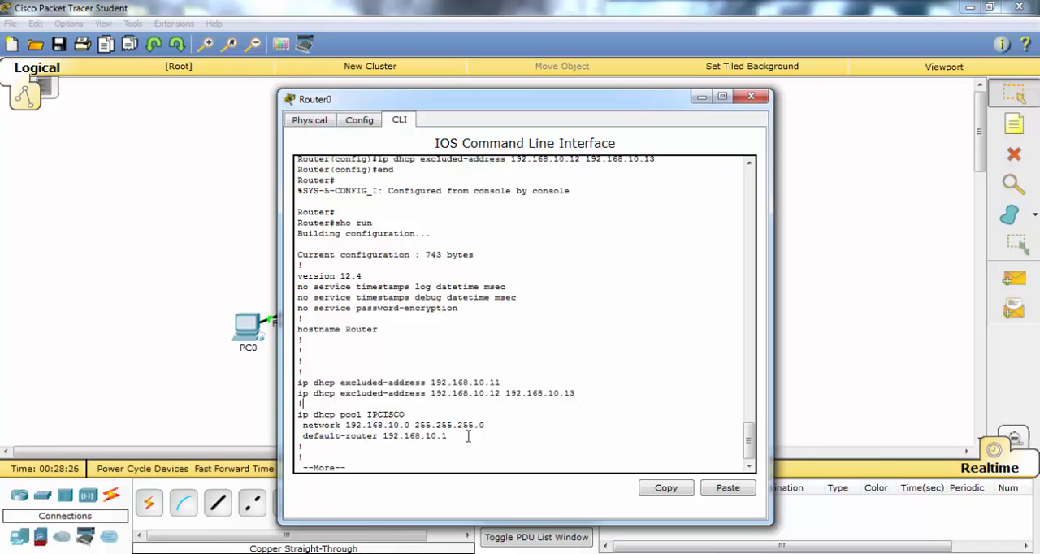
pyautogui.click(750, 96)
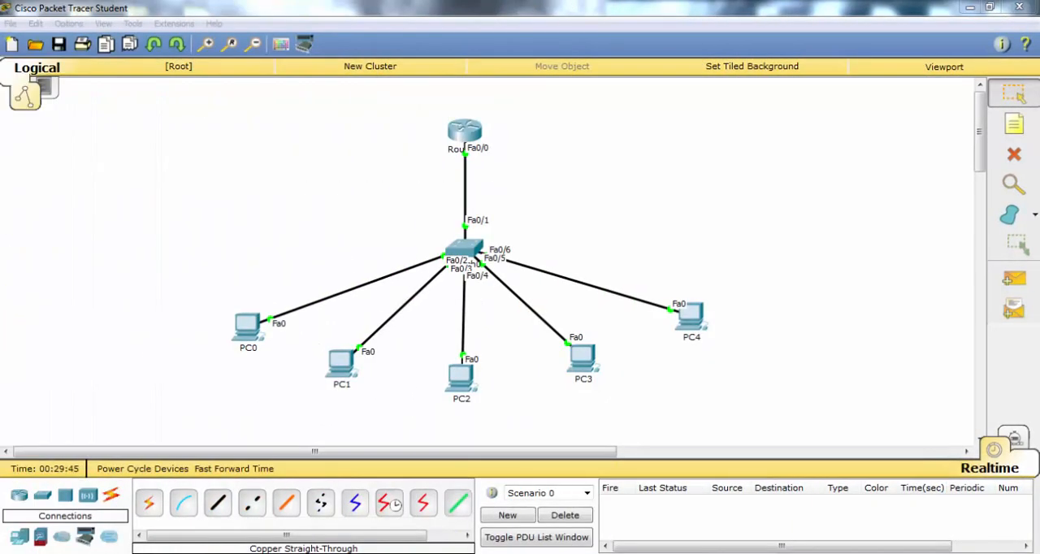